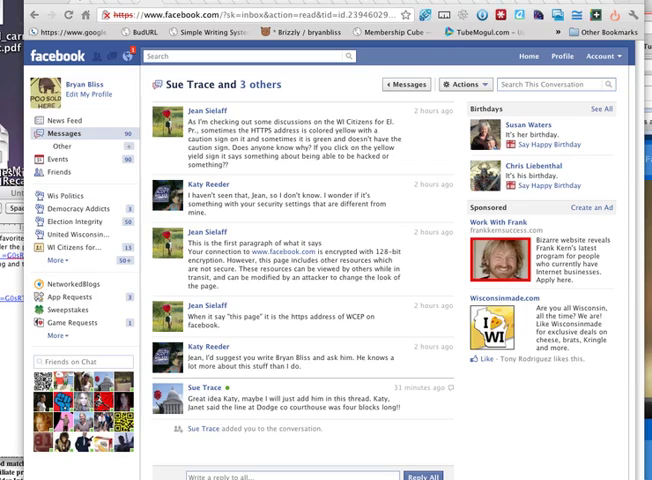
{"action": "mouse_move", "coordinate": [270, 131]}
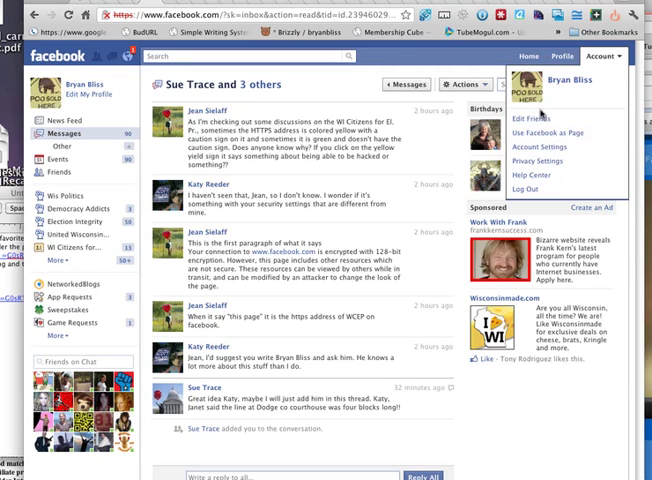
{"action": "mouse_move", "coordinate": [541, 147]}
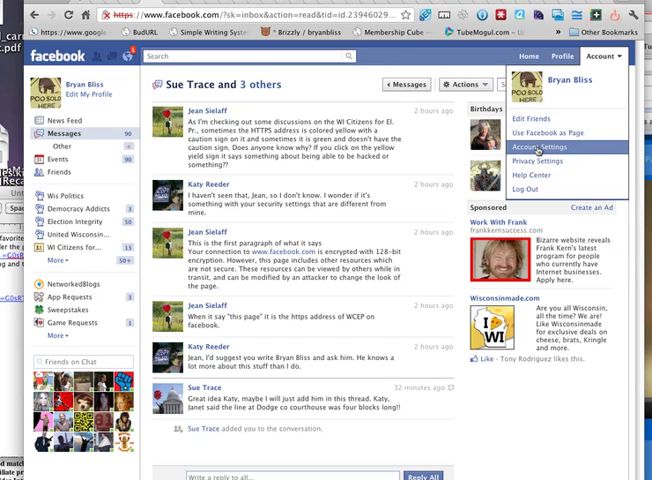
Go from Account Settings to the Security Settings page
{"action": "left_click", "coordinate": [539, 147]}
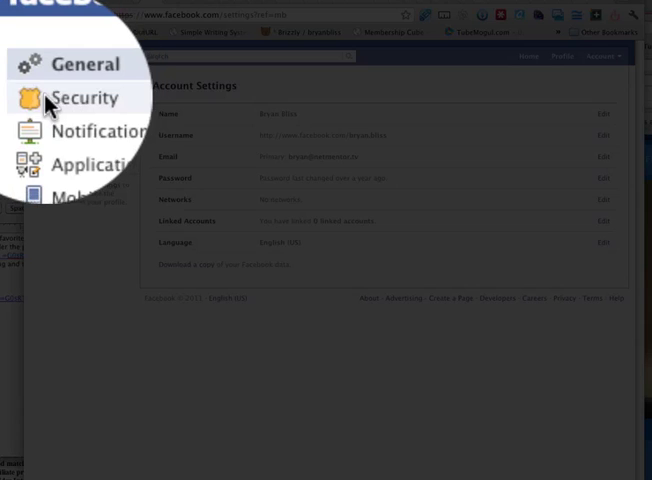
{"action": "left_click", "coordinate": [84, 98]}
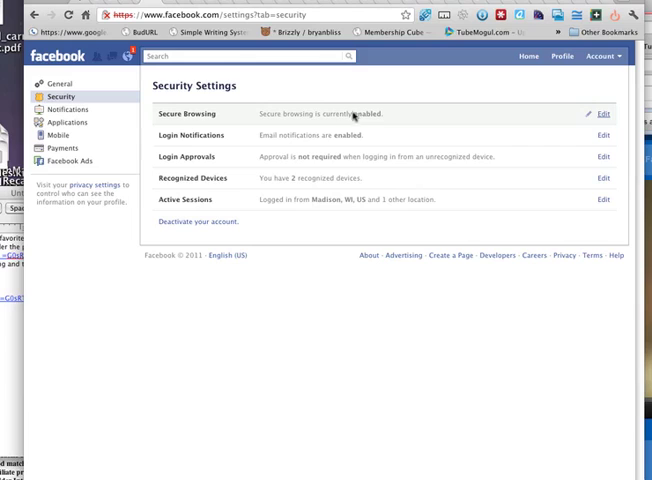
{"action": "mouse_move", "coordinate": [343, 124]}
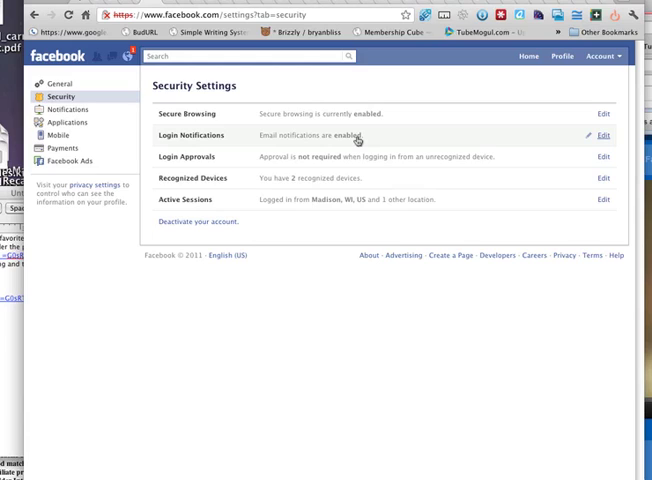
{"action": "mouse_move", "coordinate": [298, 162]}
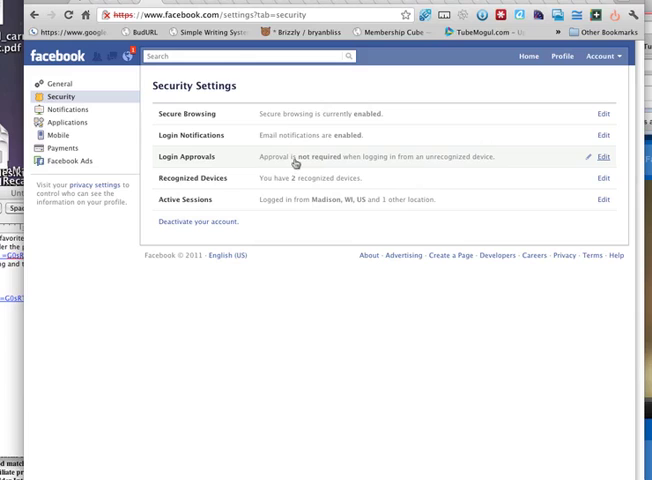
{"action": "mouse_move", "coordinate": [435, 162]}
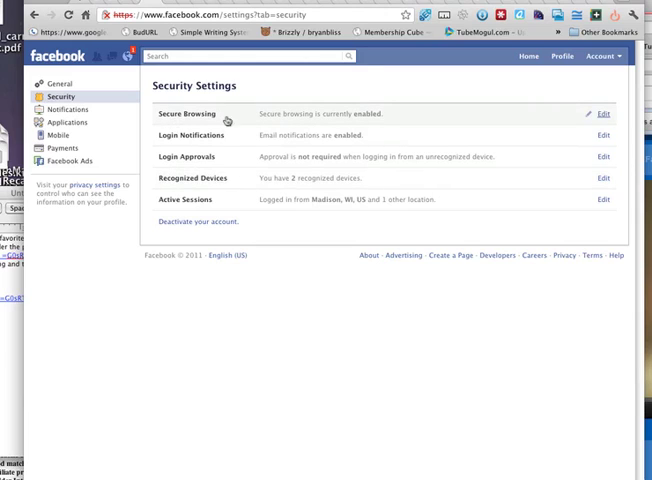
{"action": "mouse_move", "coordinate": [330, 114]}
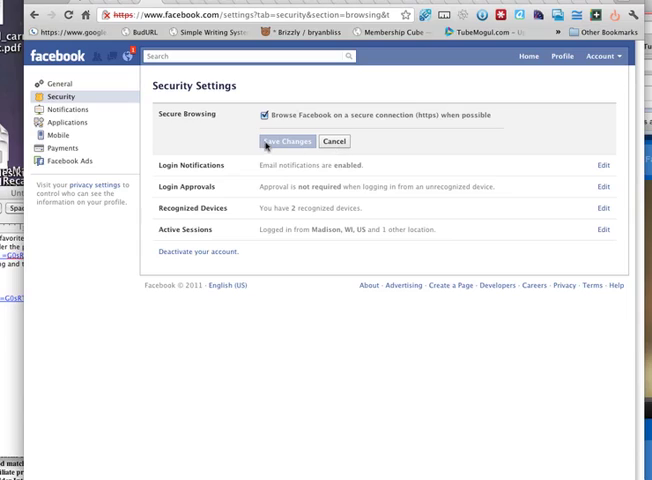
Save the Secure Browsing option to use https when possible
{"action": "left_click", "coordinate": [264, 114]}
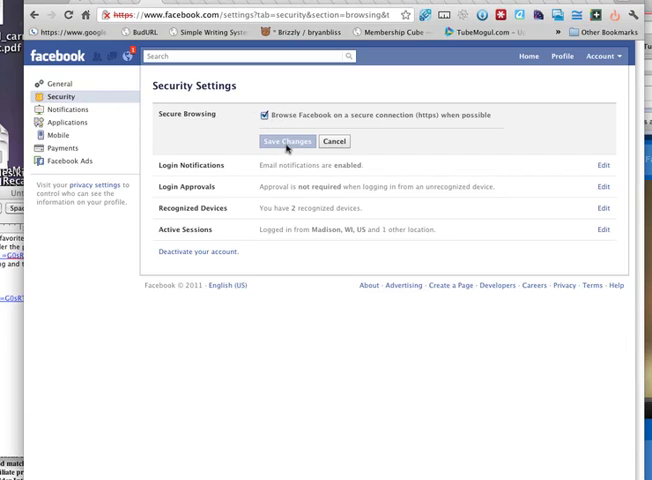
{"action": "mouse_move", "coordinate": [265, 99]}
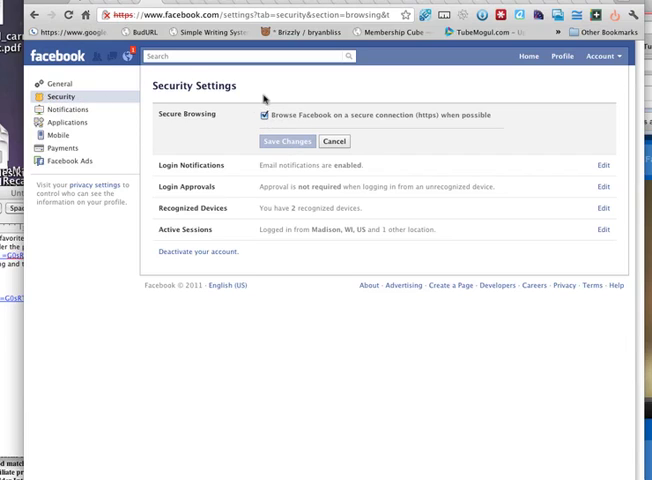
{"action": "mouse_move", "coordinate": [435, 122]}
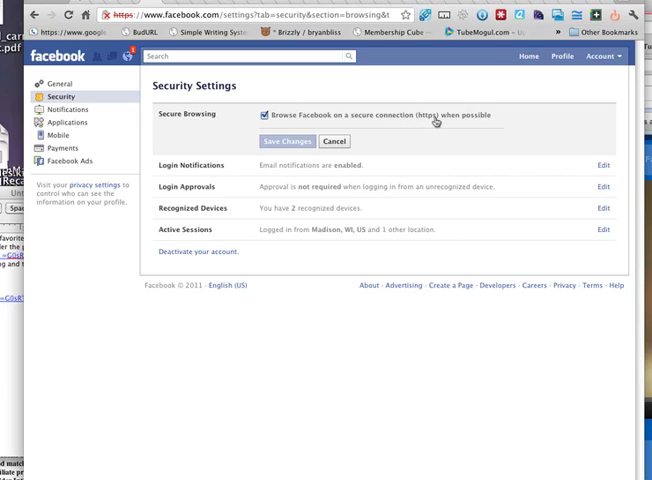